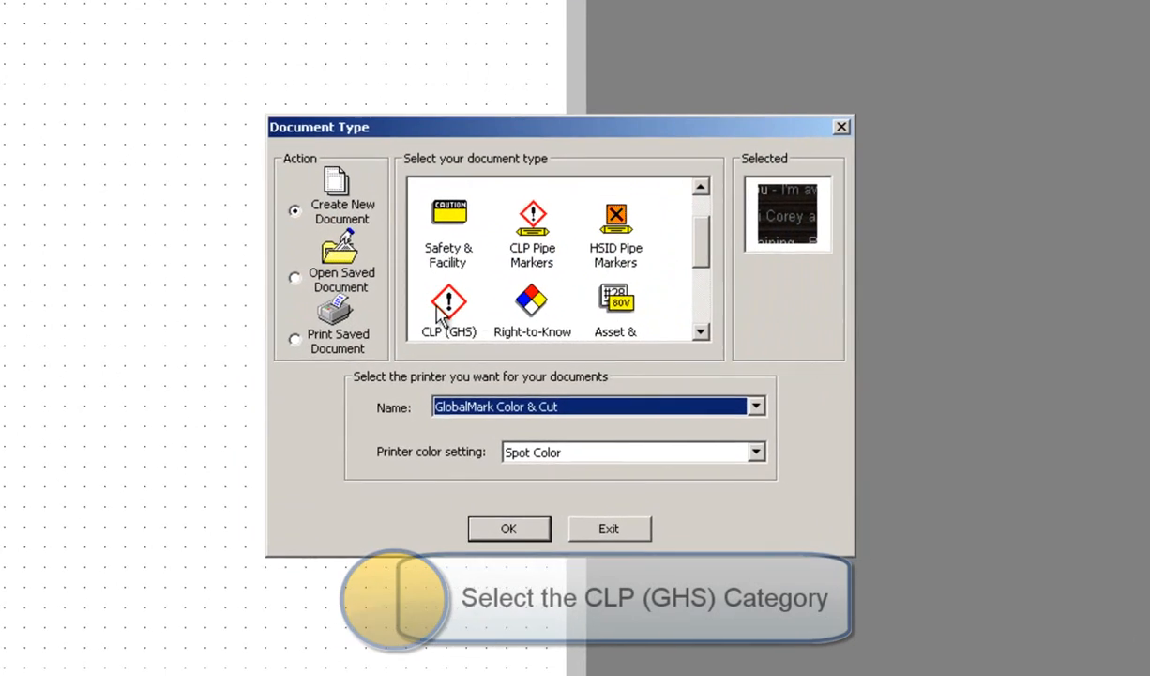
Create a new CLP (GHS) document from the four-pictogram GHS_4B template.
{"action": "left_click", "coordinate": [449, 305]}
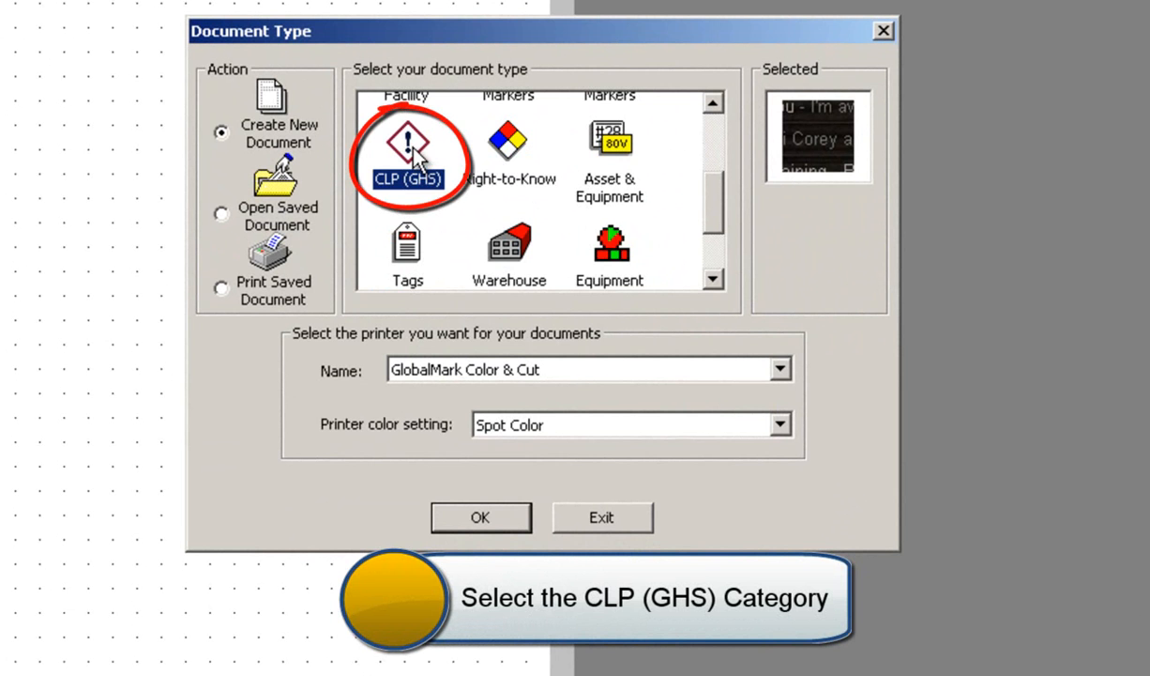
{"action": "left_click", "coordinate": [481, 518]}
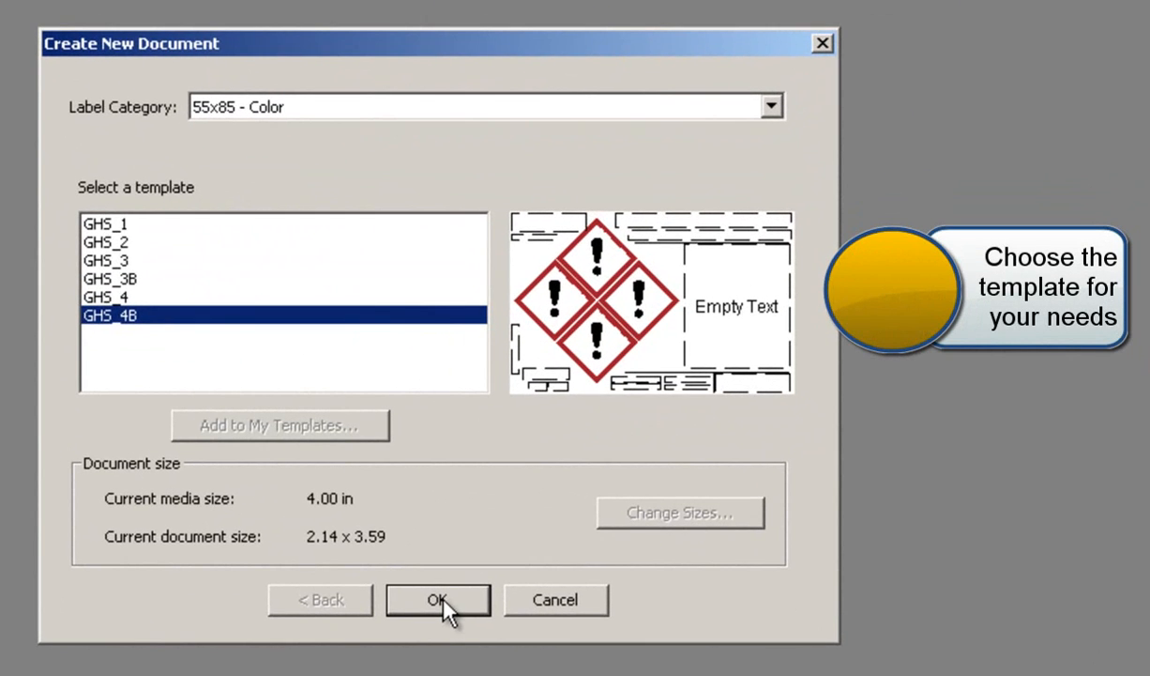
{"action": "left_click", "coordinate": [438, 600]}
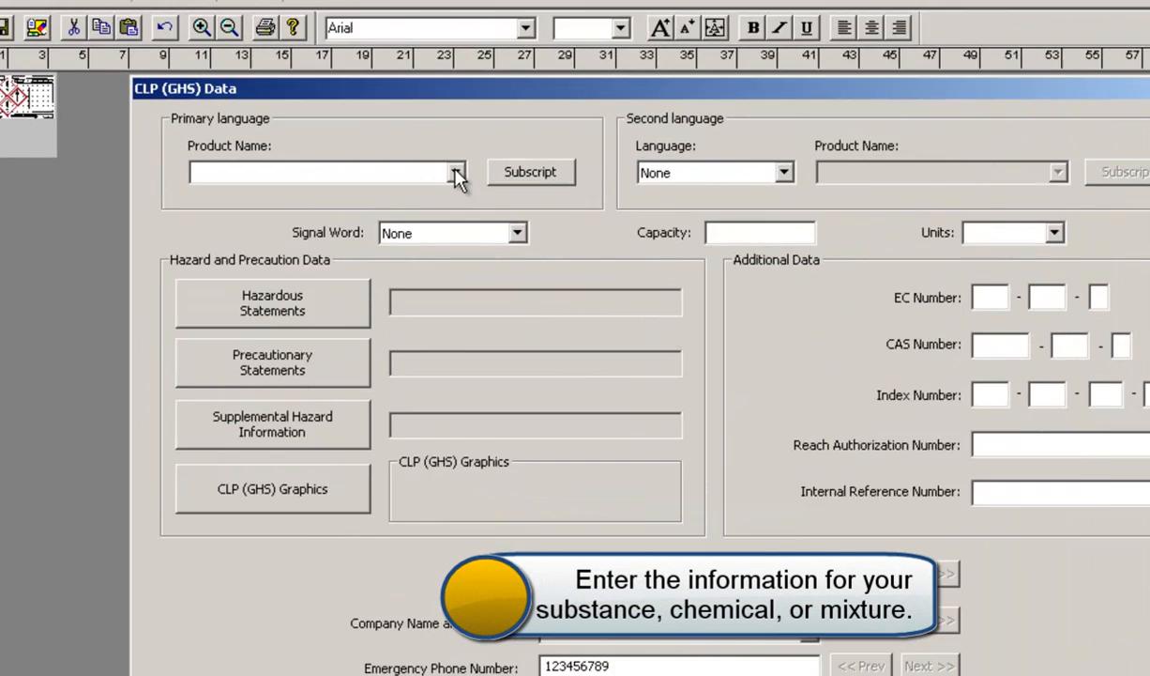
Enter product name Acid and capacity 150, then show the hazard statement phrases.
{"action": "type", "text": "Acid"}
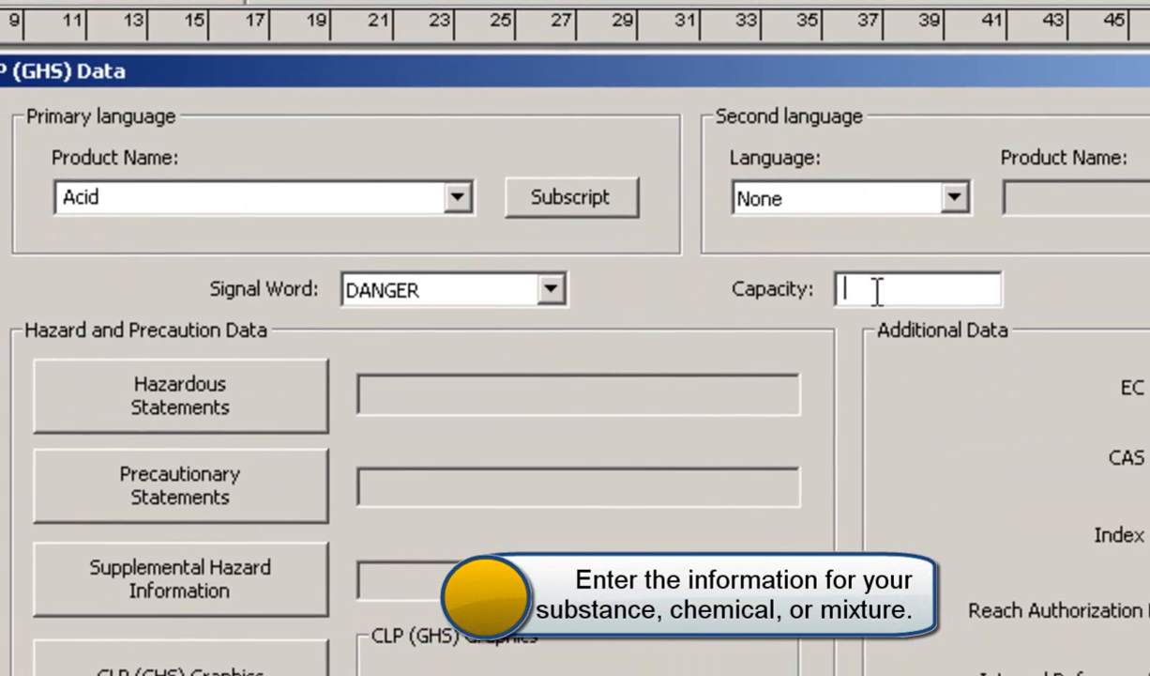
{"action": "type", "text": "150"}
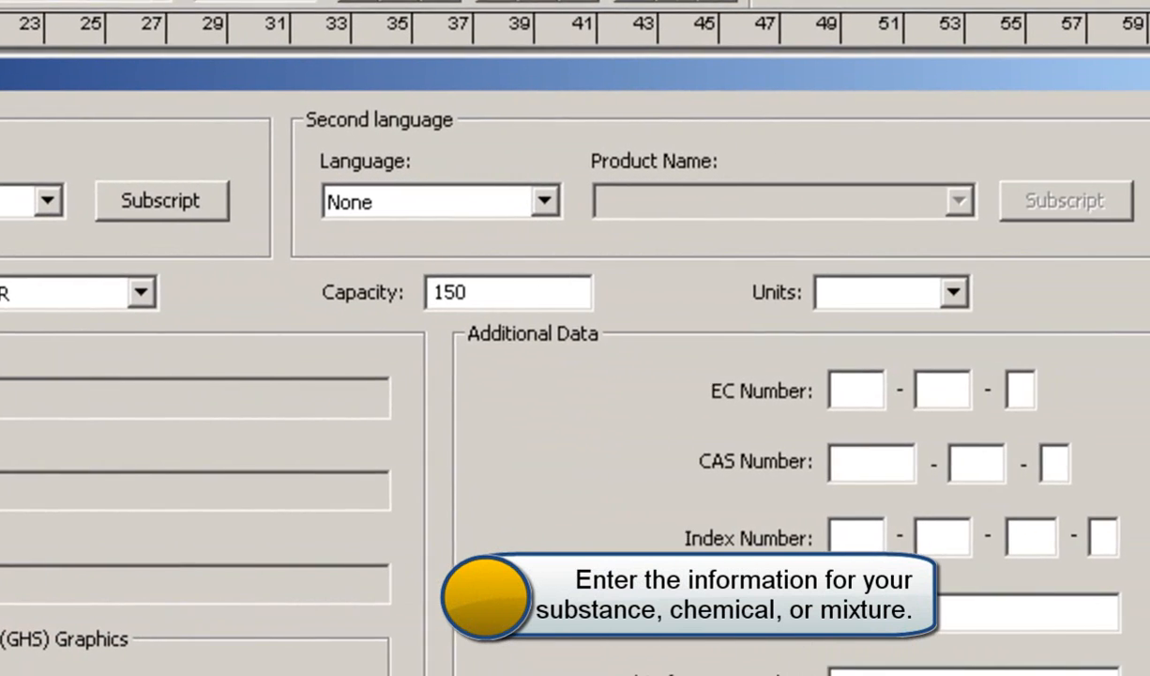
{"action": "left_click", "coordinate": [951, 292]}
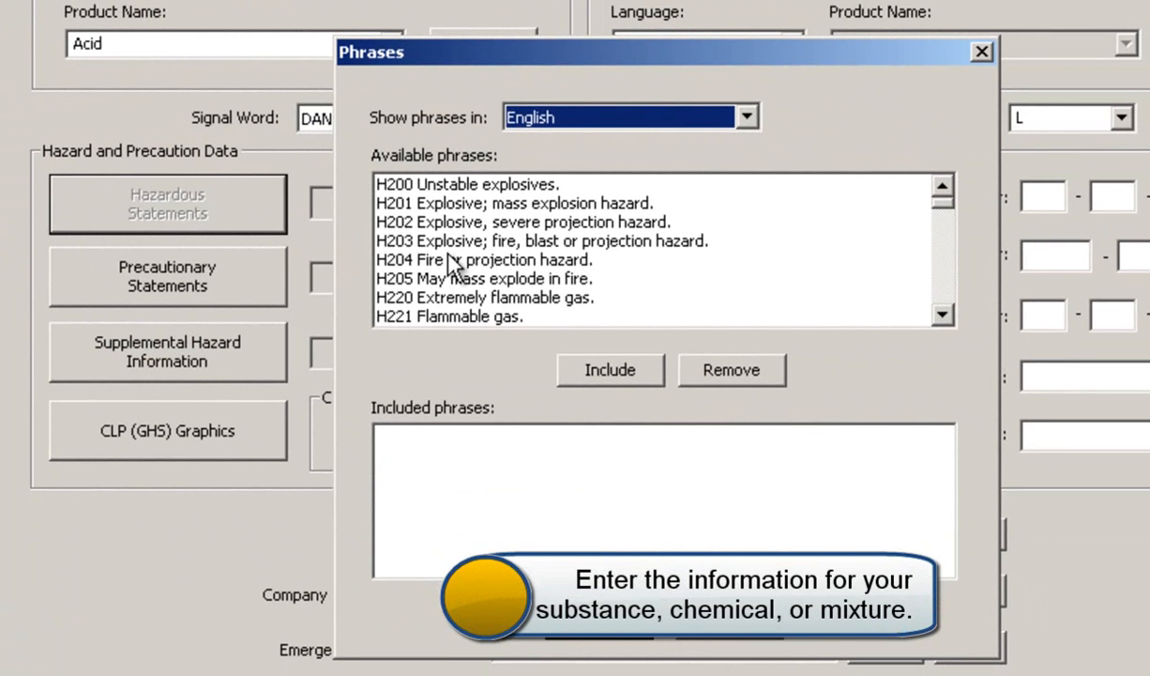
Include hazard statement H204 and precautionary statement P201.
{"action": "left_click", "coordinate": [609, 369]}
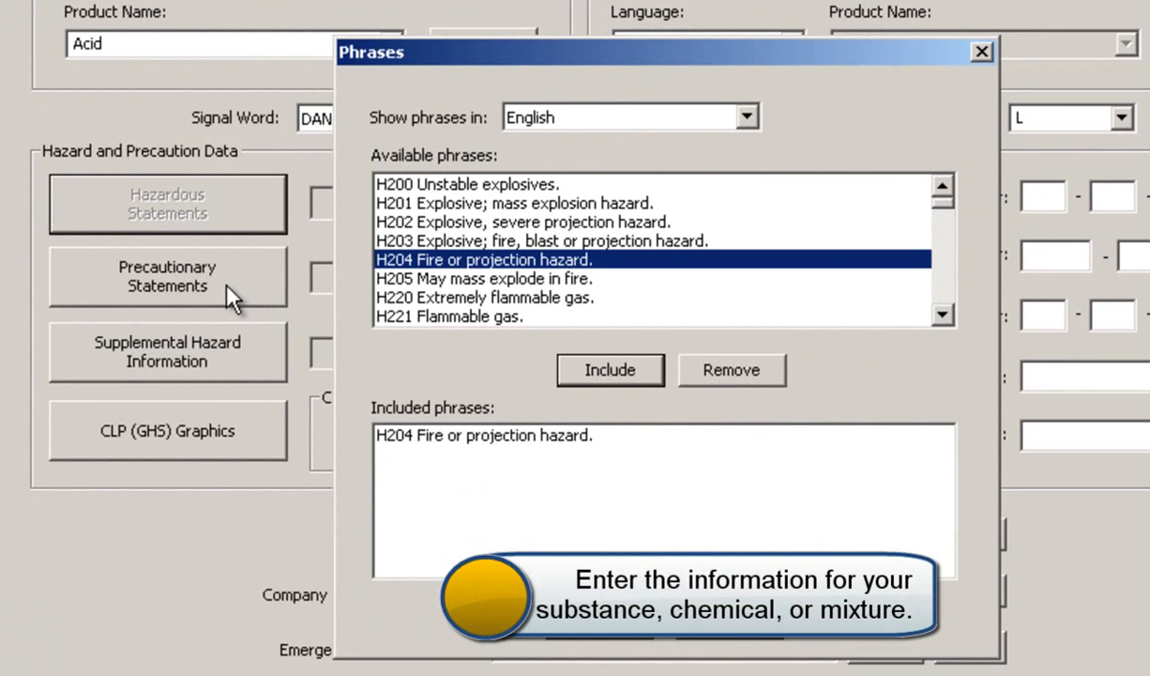
{"action": "left_click", "coordinate": [167, 276]}
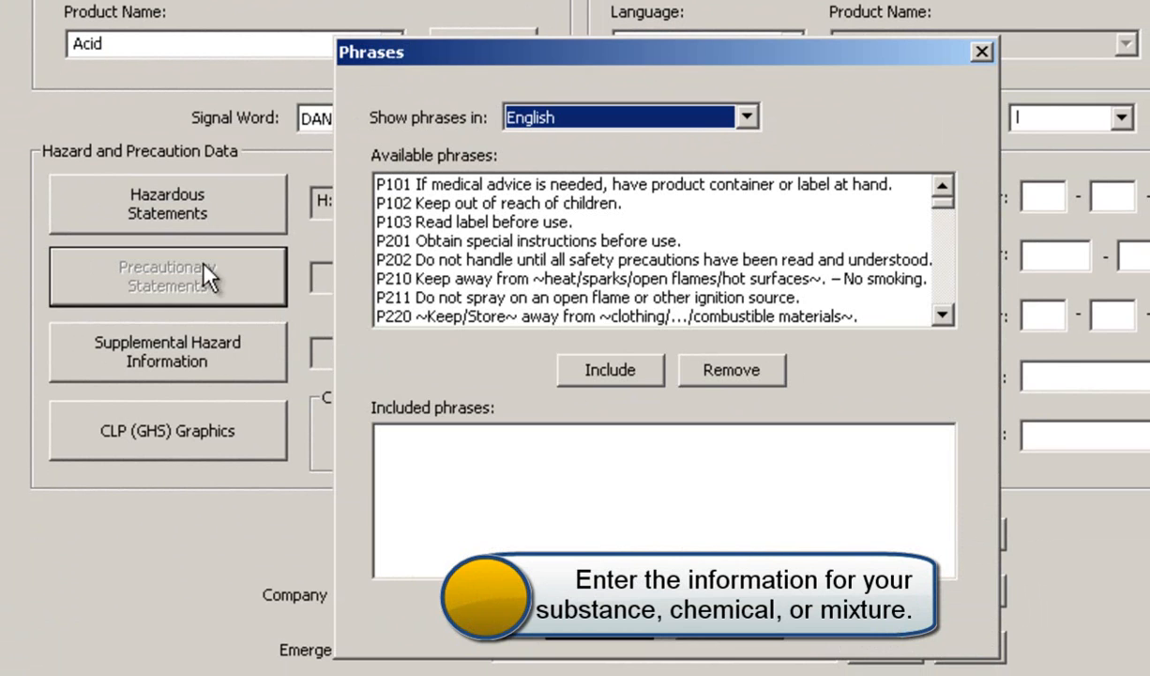
{"action": "left_click", "coordinate": [530, 240]}
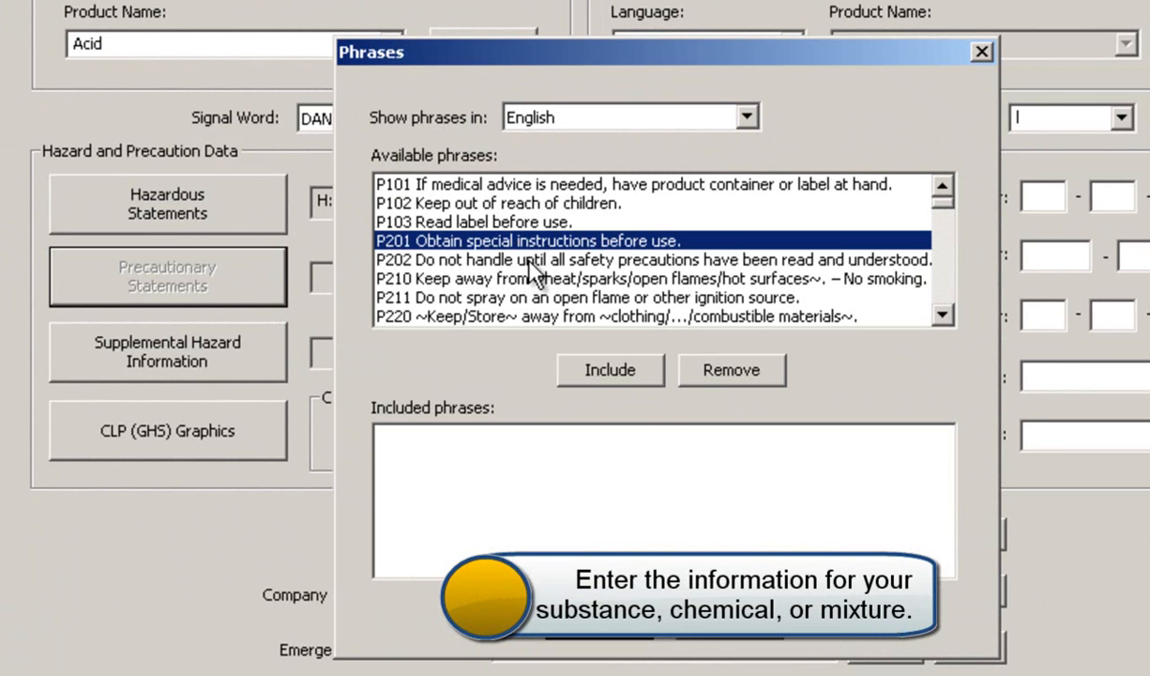
{"action": "left_click", "coordinate": [610, 369]}
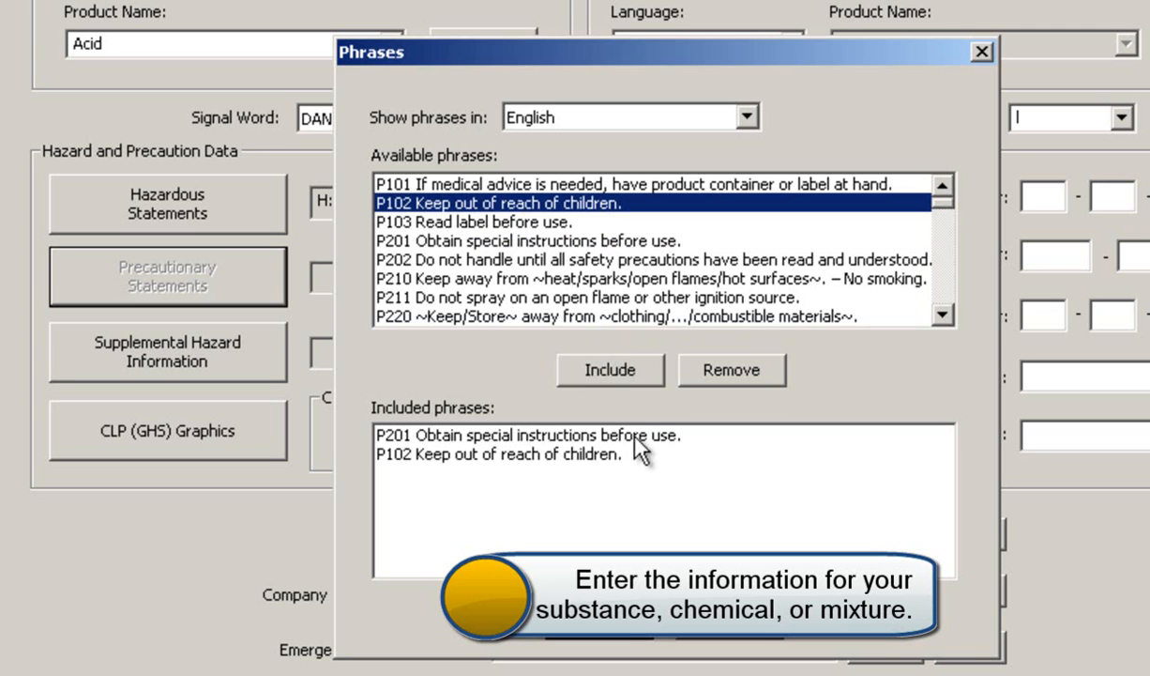
Add the EUH019 explosive peroxides supplemental phrase.
{"action": "left_click", "coordinate": [167, 352]}
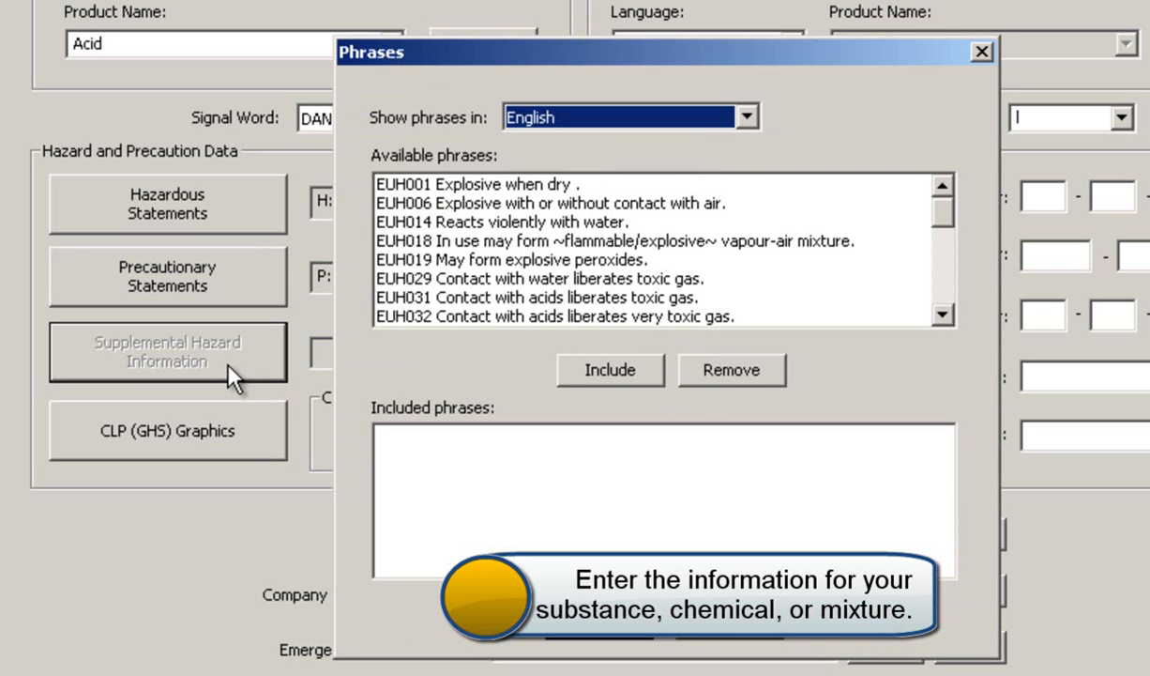
{"action": "mouse_move", "coordinate": [549, 286]}
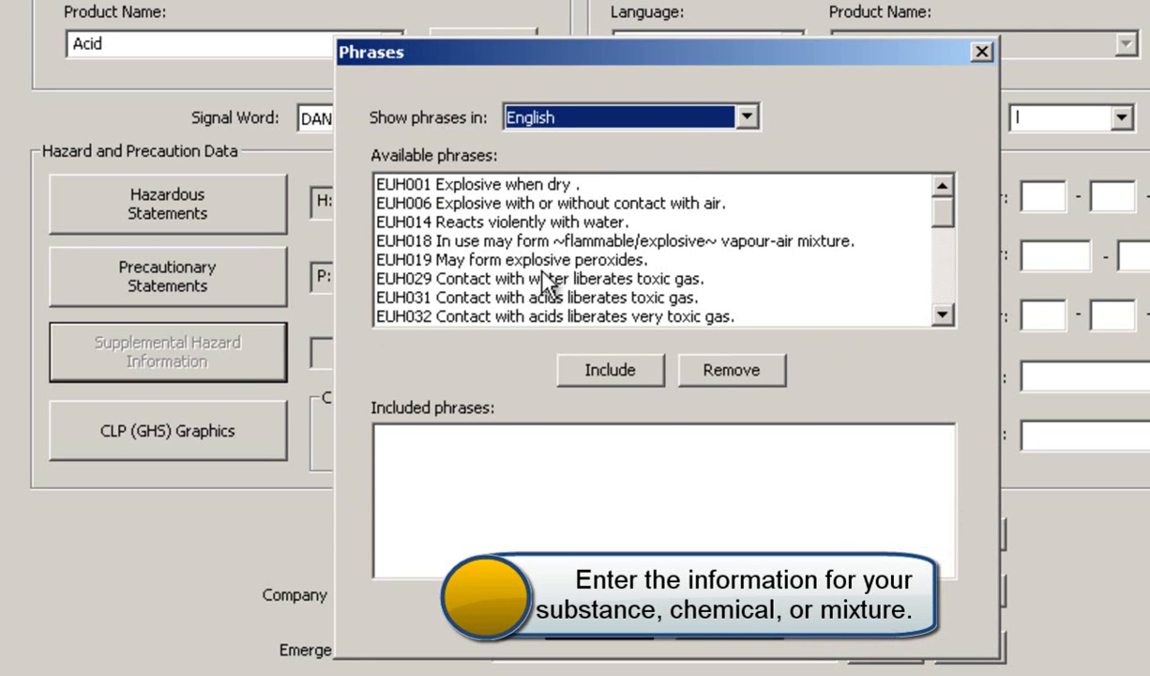
{"action": "left_click", "coordinate": [610, 369]}
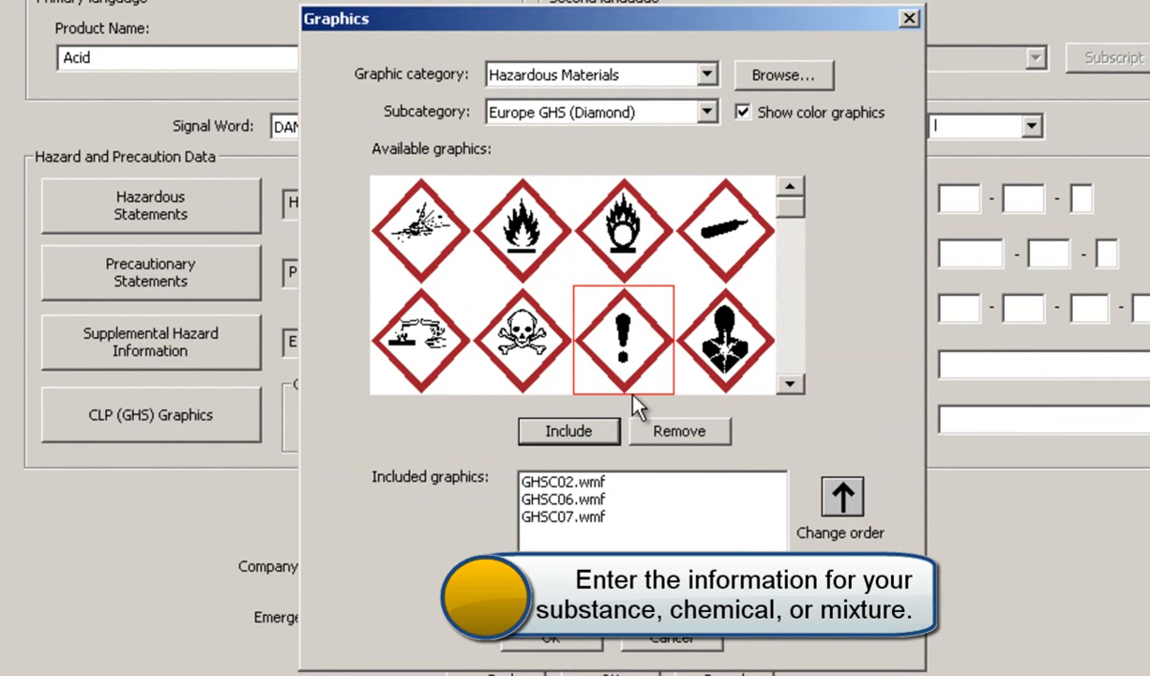
Add the health hazard pictogram and confirm all four graphics.
{"action": "left_click", "coordinate": [791, 384]}
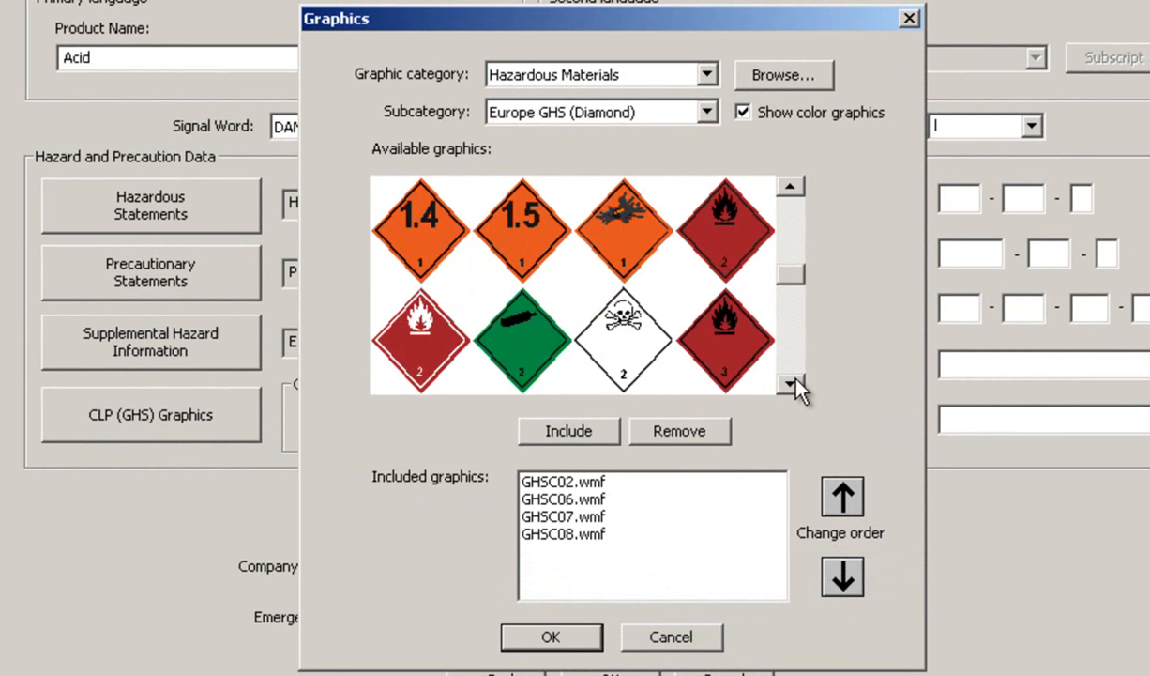
{"action": "left_click", "coordinate": [550, 636]}
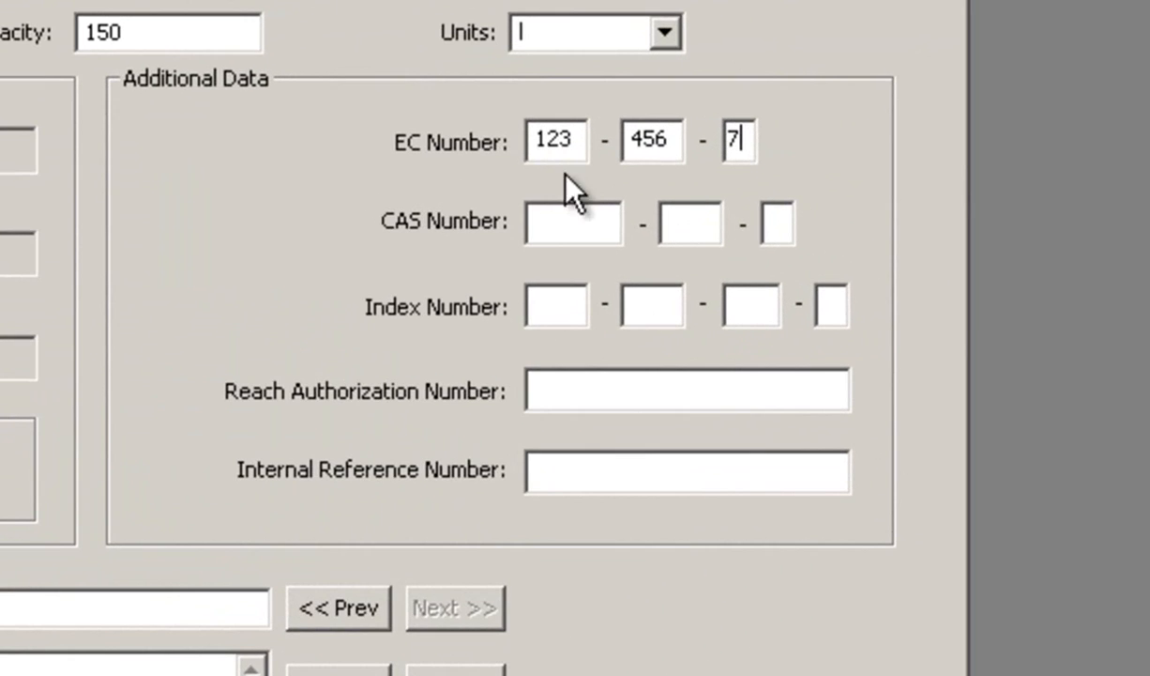
Enter additional data numbers 234567 and 09876, and build the Acid label.
{"action": "type", "text": "234567"}
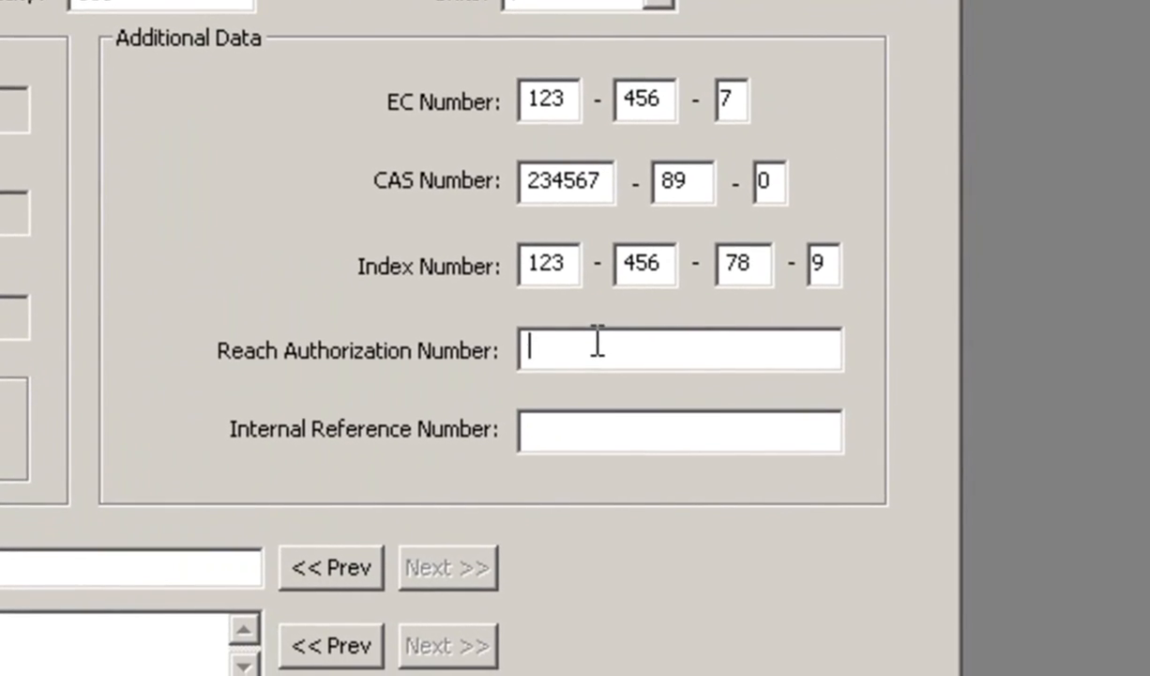
{"action": "type", "text": "09876"}
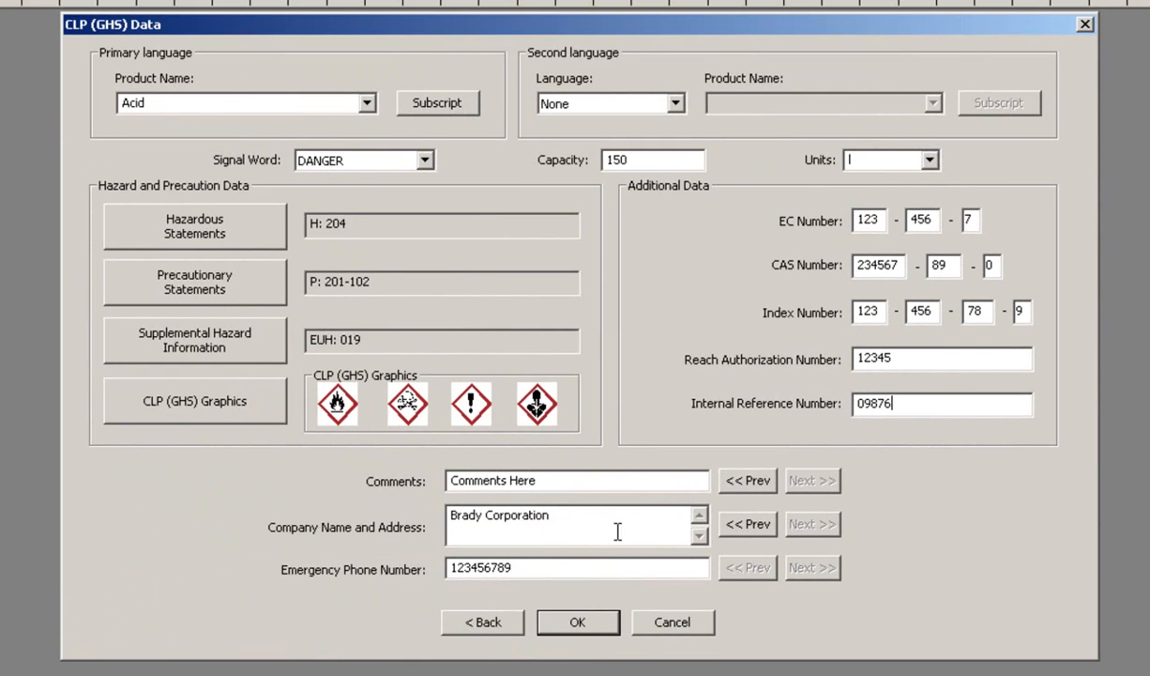
{"action": "left_click", "coordinate": [577, 621]}
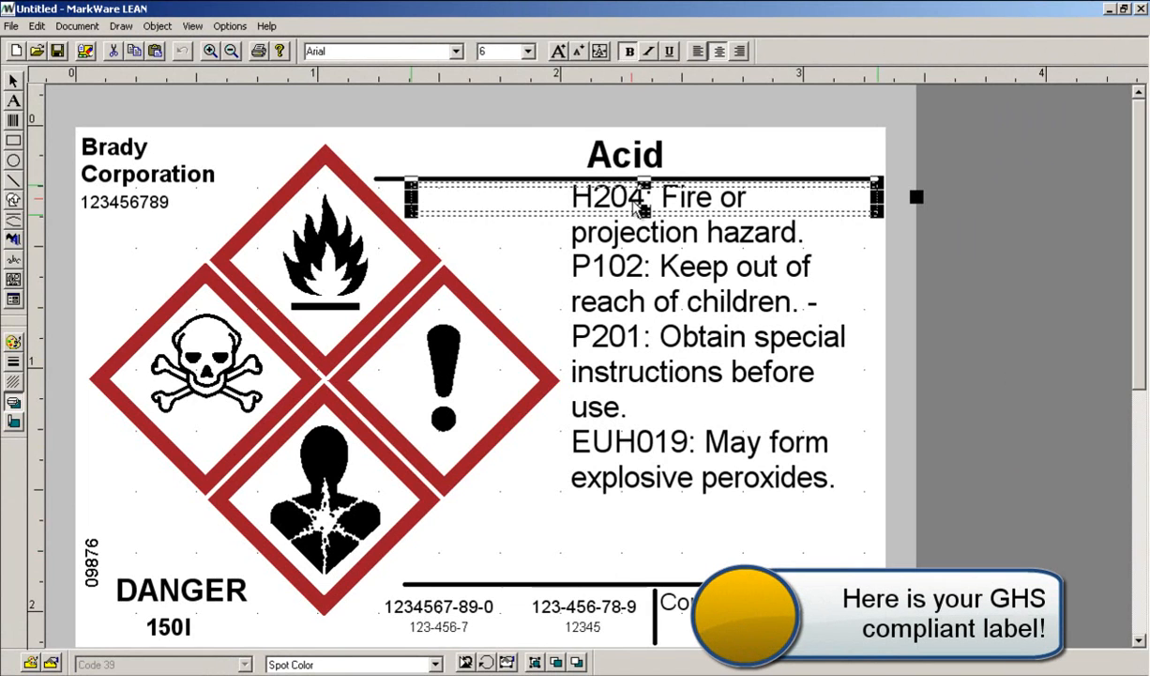
Deselect the text object to review the finished Acid label layout.
{"action": "left_click", "coordinate": [531, 50]}
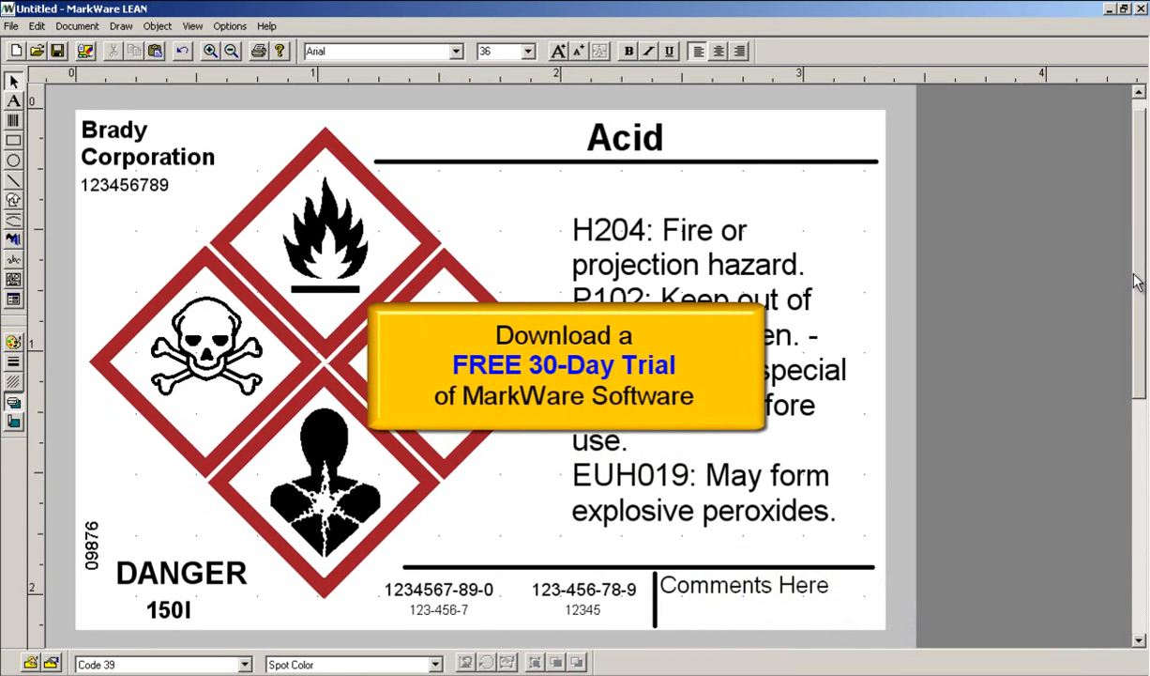
{"action": "mouse_move", "coordinate": [212, 208]}
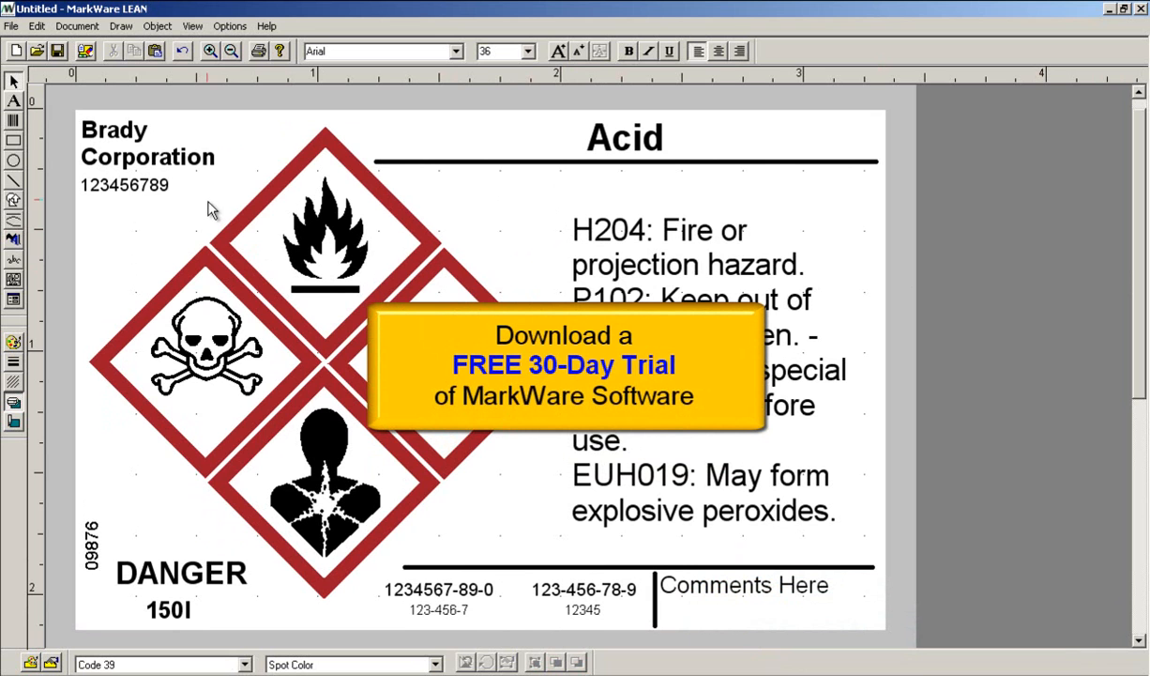